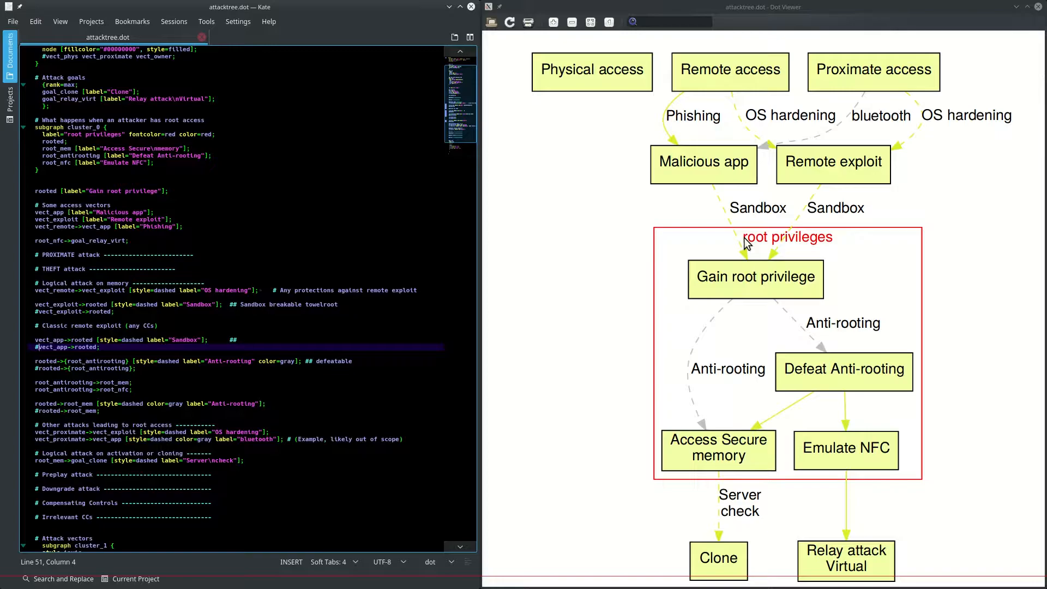
Step: Remove the '#' from the '#rooted->(root_antirooting);' edge line in attacktree.dot
{"action": "left_click", "coordinate": [843, 371]}
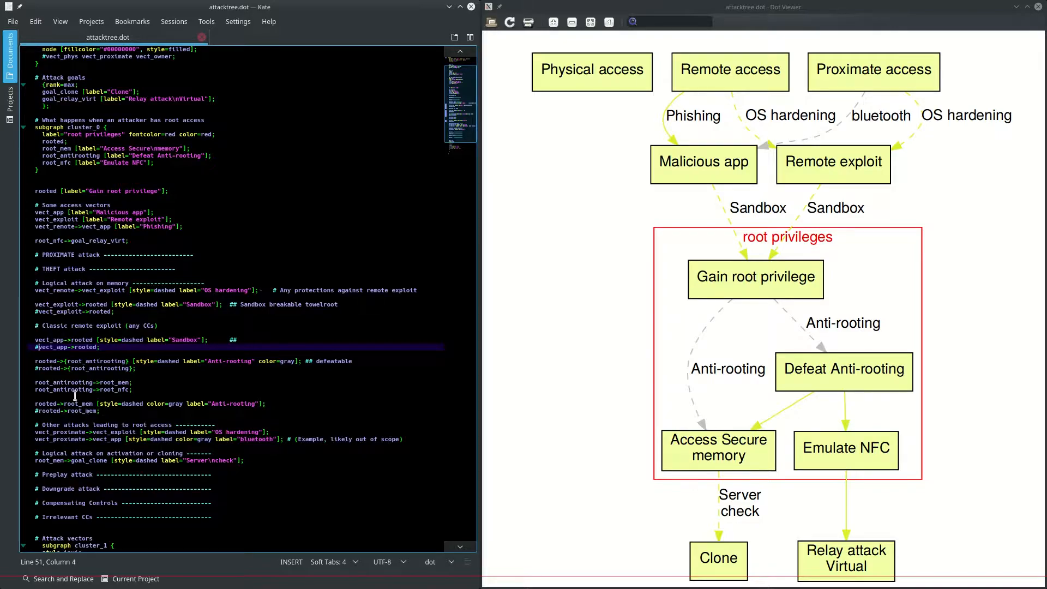
{"action": "left_click", "coordinate": [40, 369]}
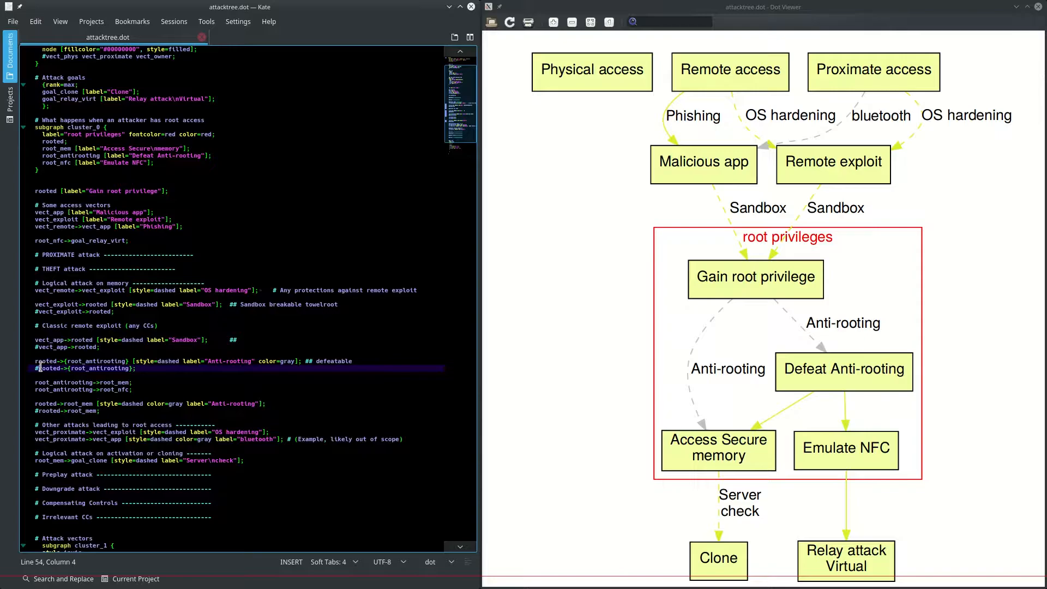
{"action": "key", "text": "BackSpace"}
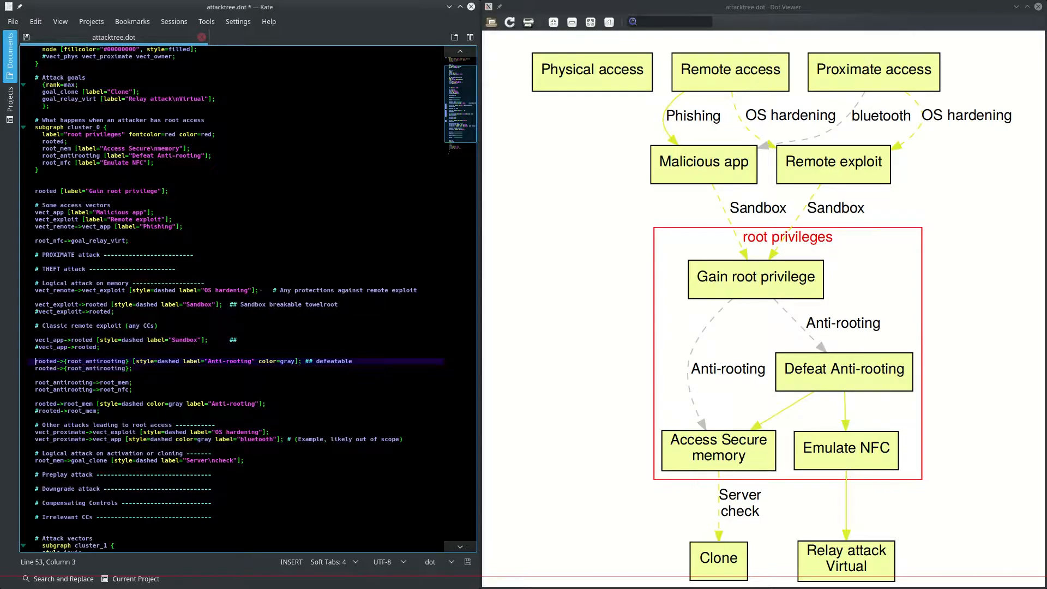